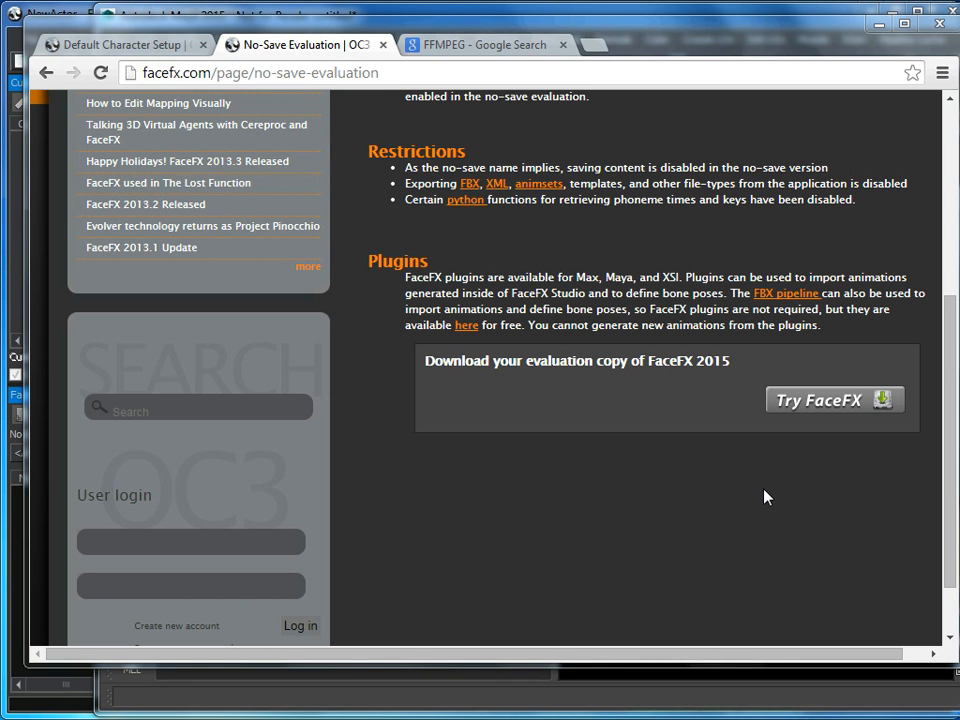
pyautogui.moveTo(770, 490)
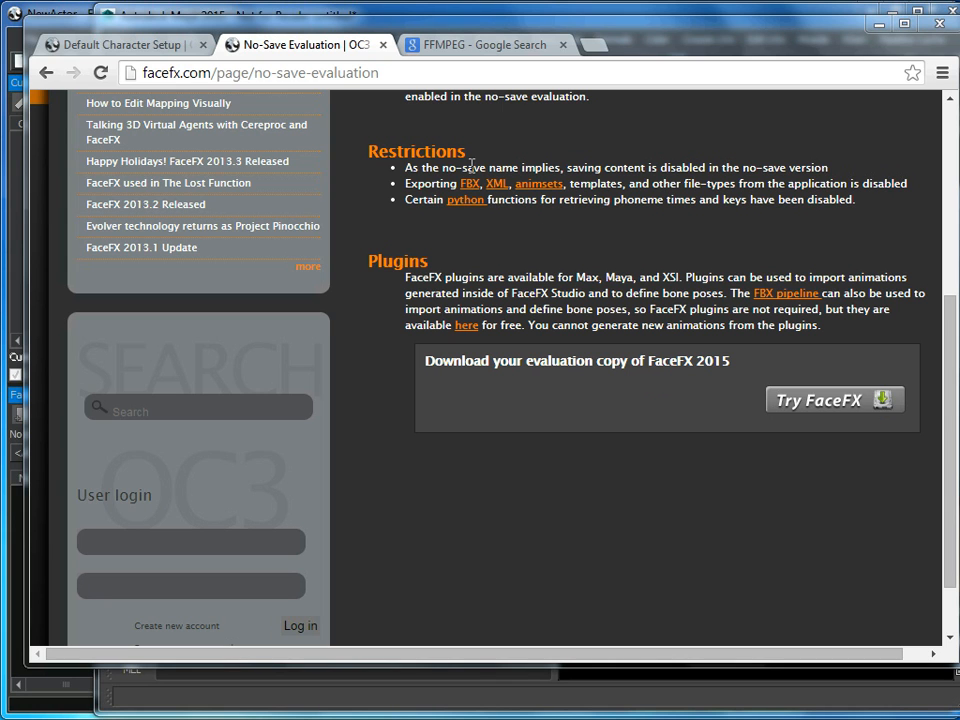
pyautogui.moveTo(672, 455)
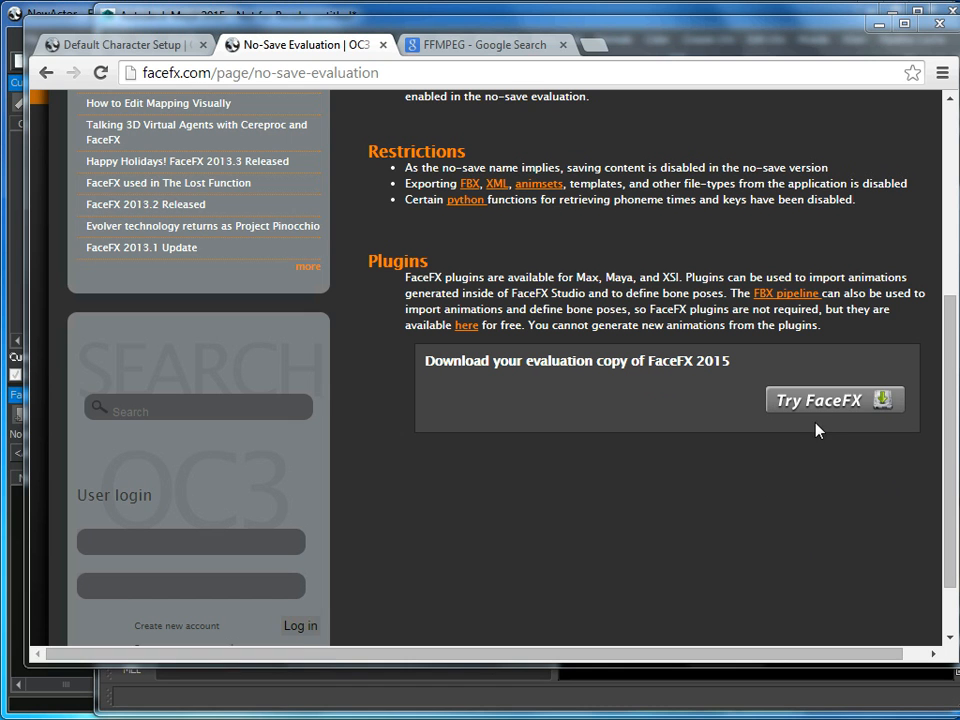
pyautogui.moveTo(818, 400)
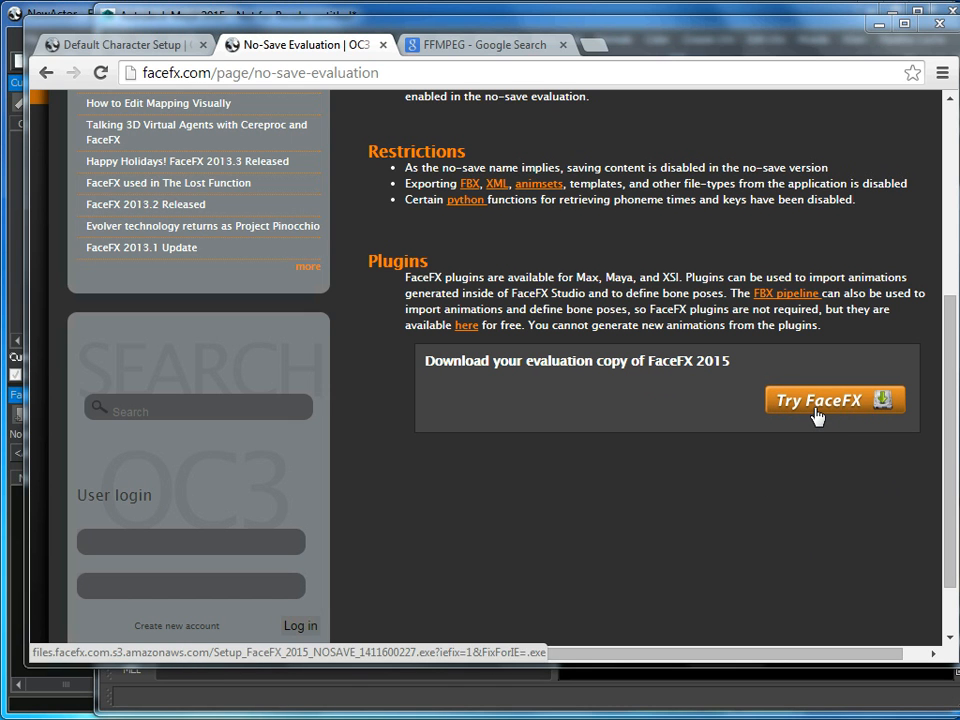
# - Download the FaceFX 2015 no-save evaluation copy from the website
pyautogui.click(485, 44)
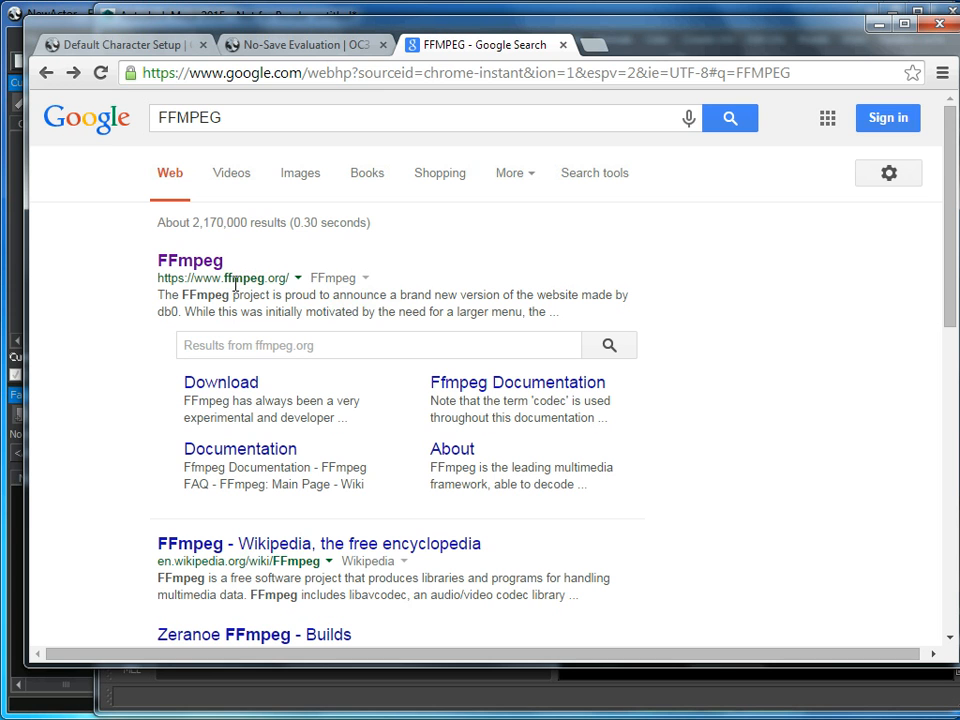
pyautogui.moveTo(147, 57)
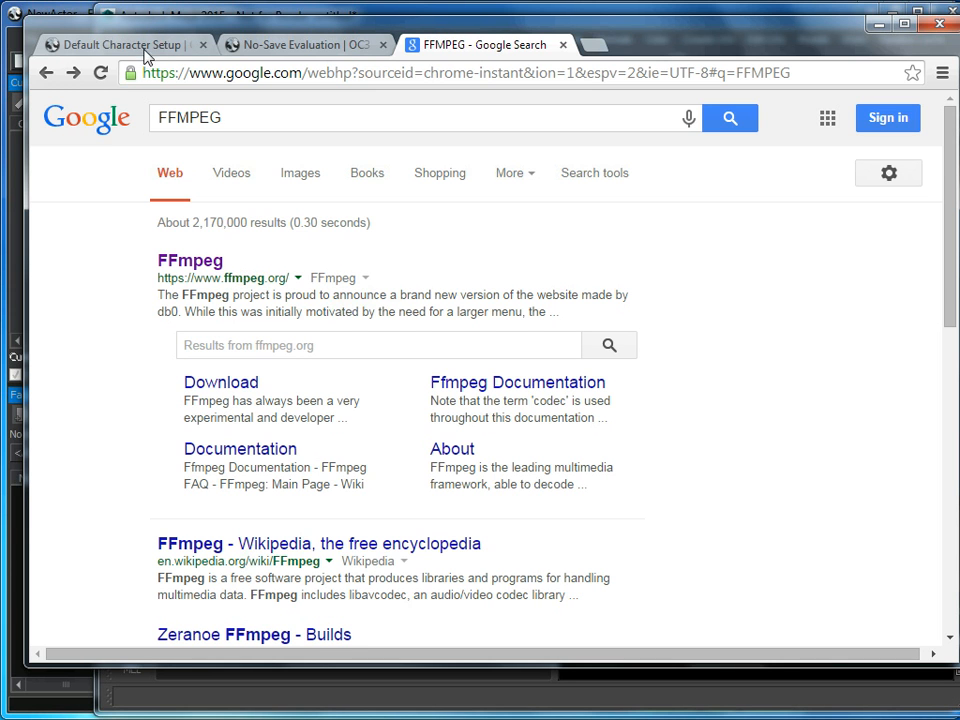
# - Read the Default Character Setup page down to the Neutral (frame 0) section
pyautogui.click(120, 44)
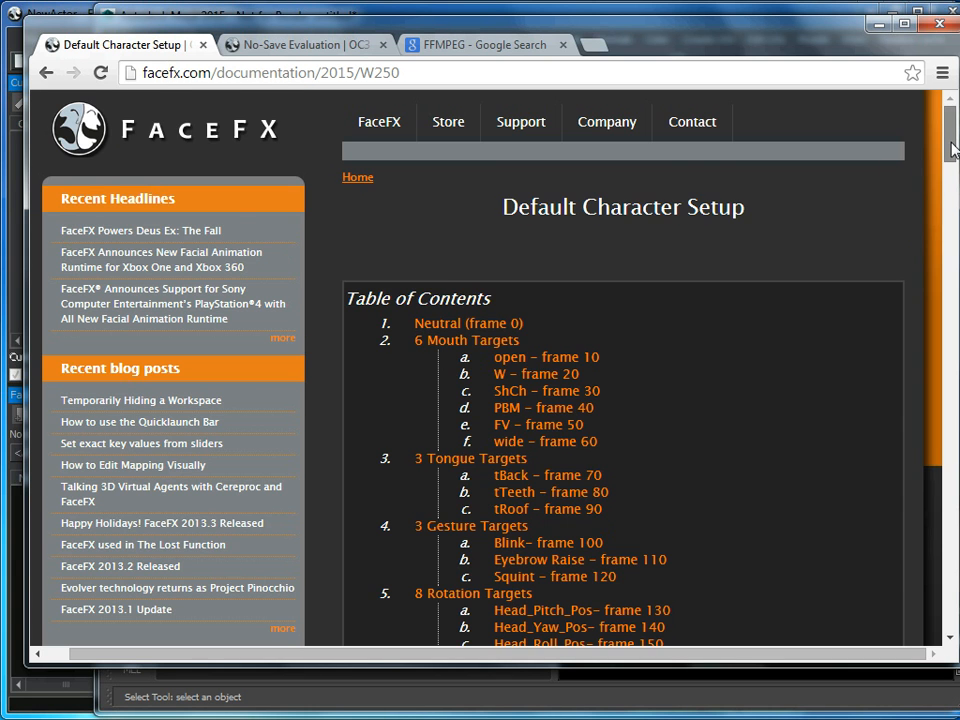
pyautogui.scroll(-3)
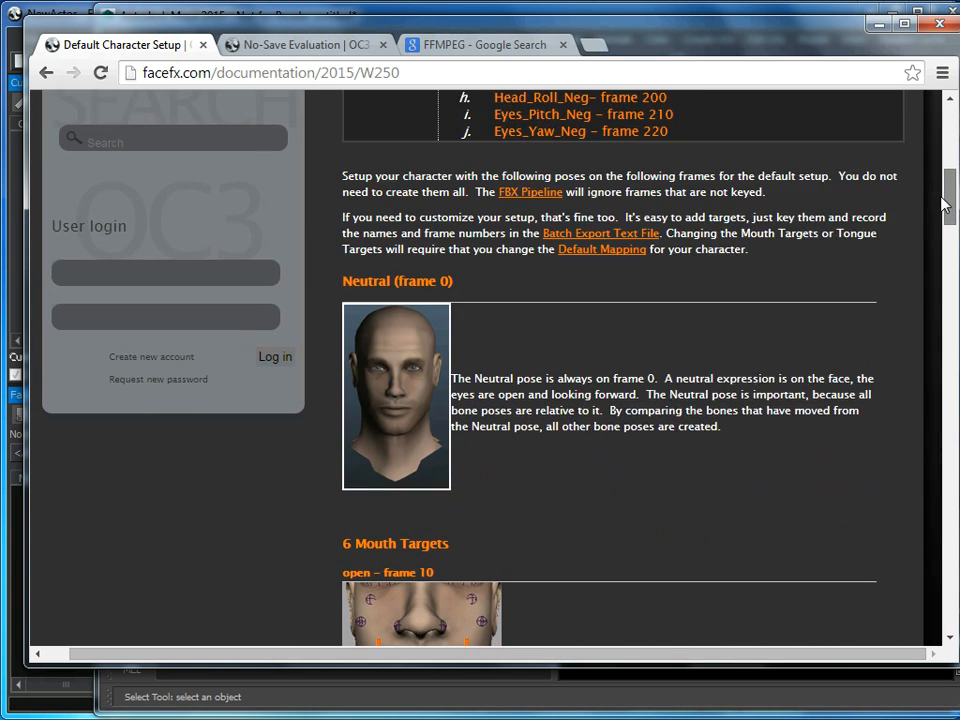
pyautogui.scroll(-3)
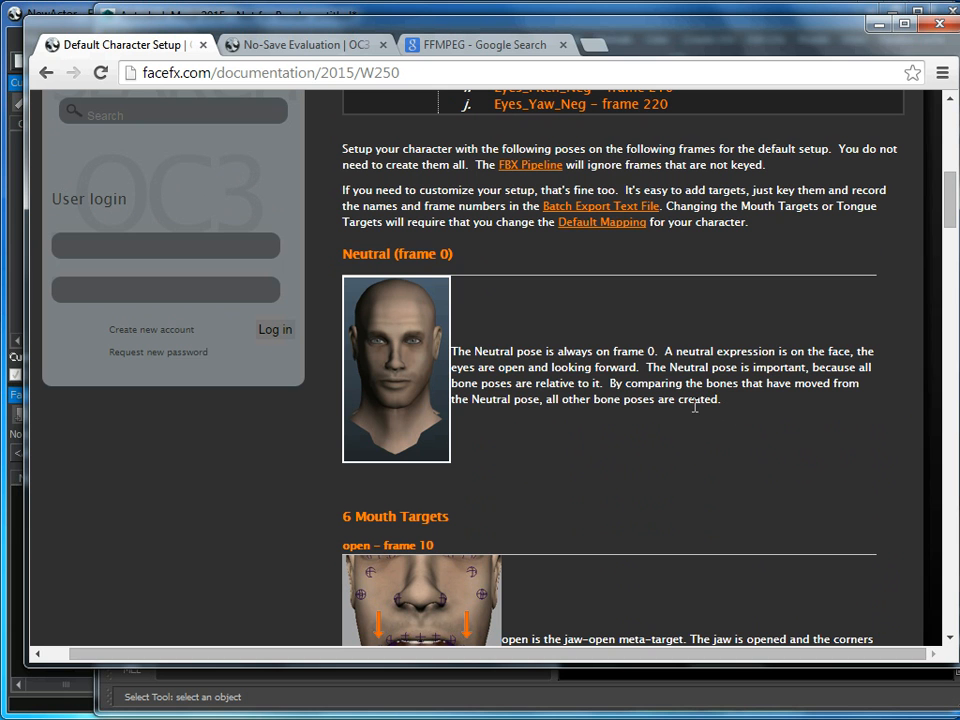
pyautogui.moveTo(283, 392)
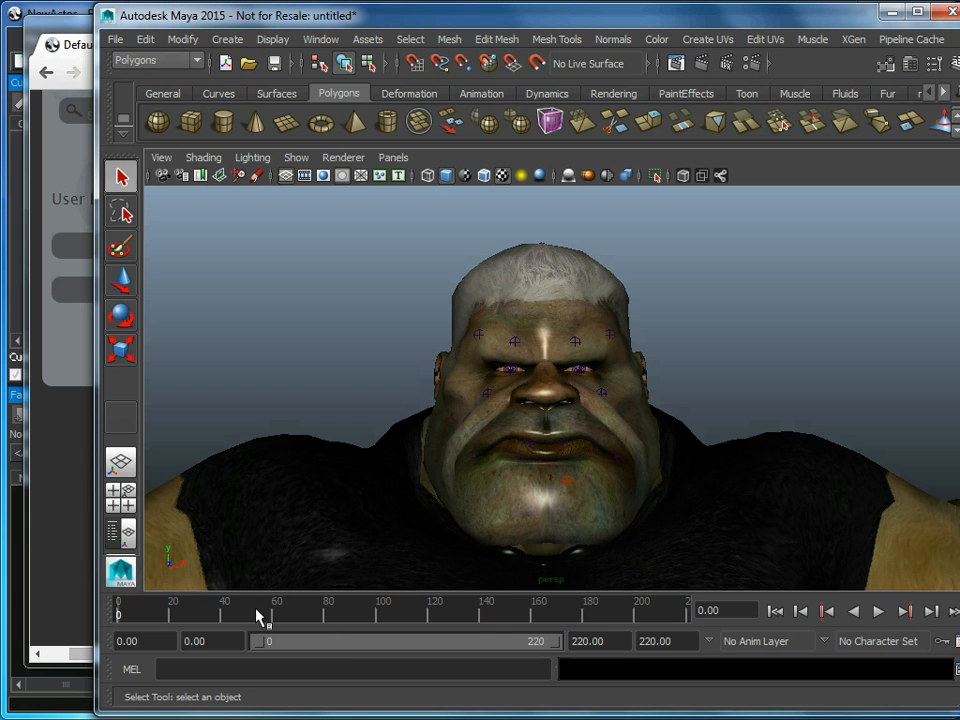
pyautogui.moveTo(413, 350)
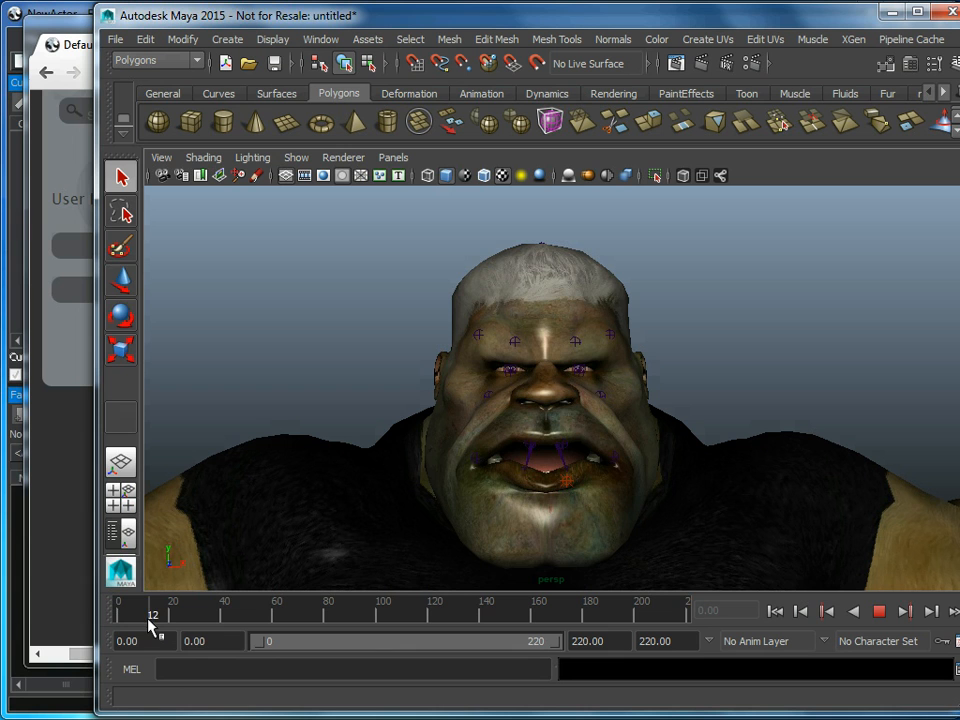
# - Scrub the Maya timeline to view the open-mouth pose
pyautogui.moveTo(155, 615); pyautogui.dragTo(148, 615)
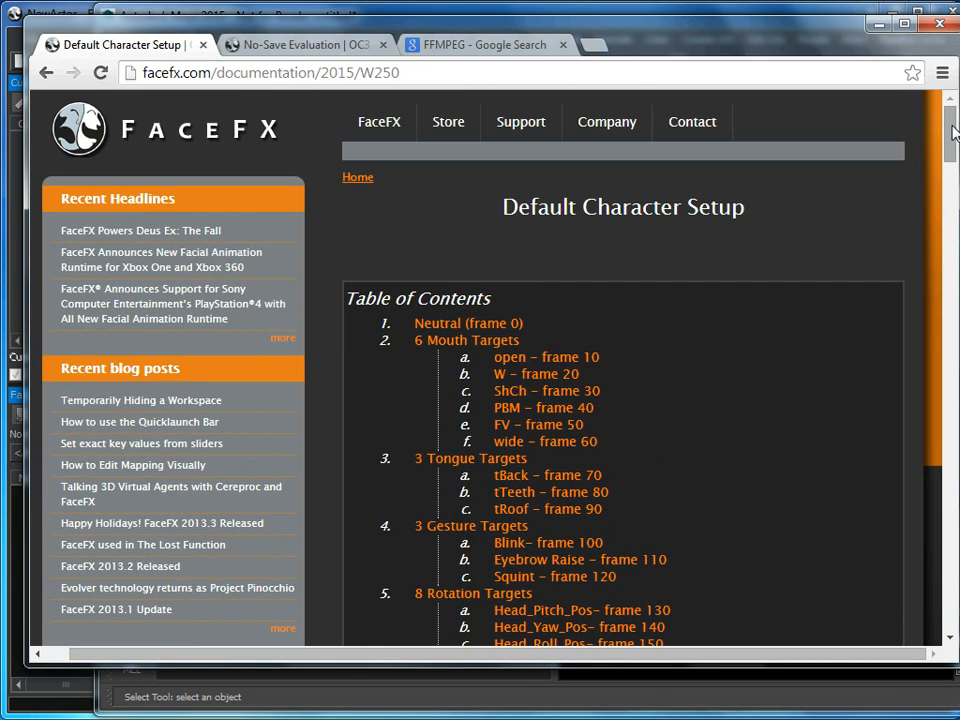
pyautogui.scroll(-3)
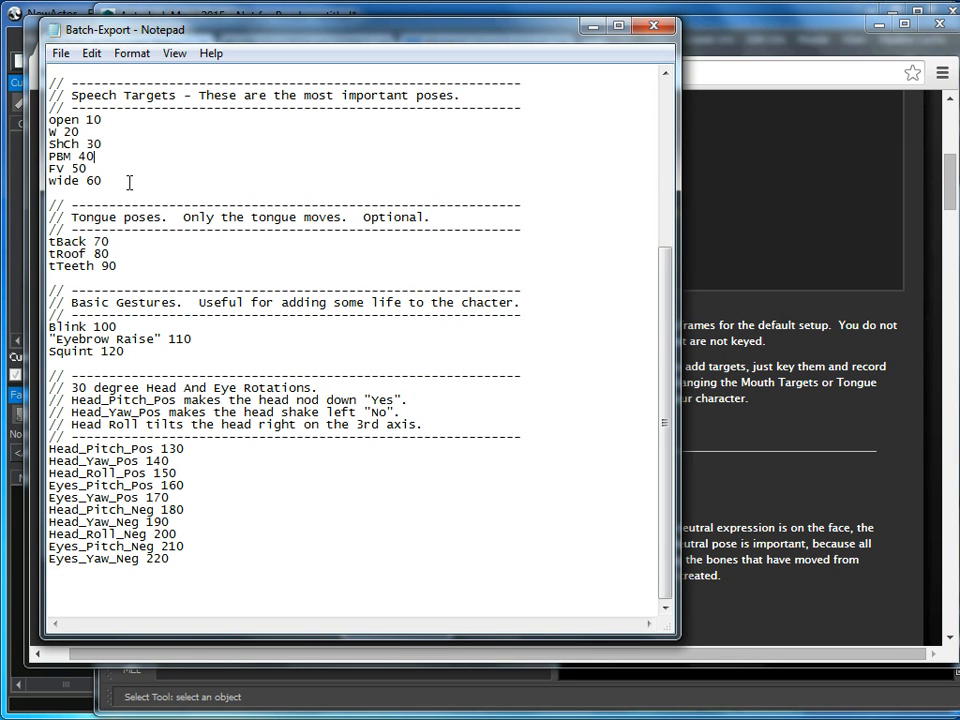
pyautogui.doubleClick(62, 181)
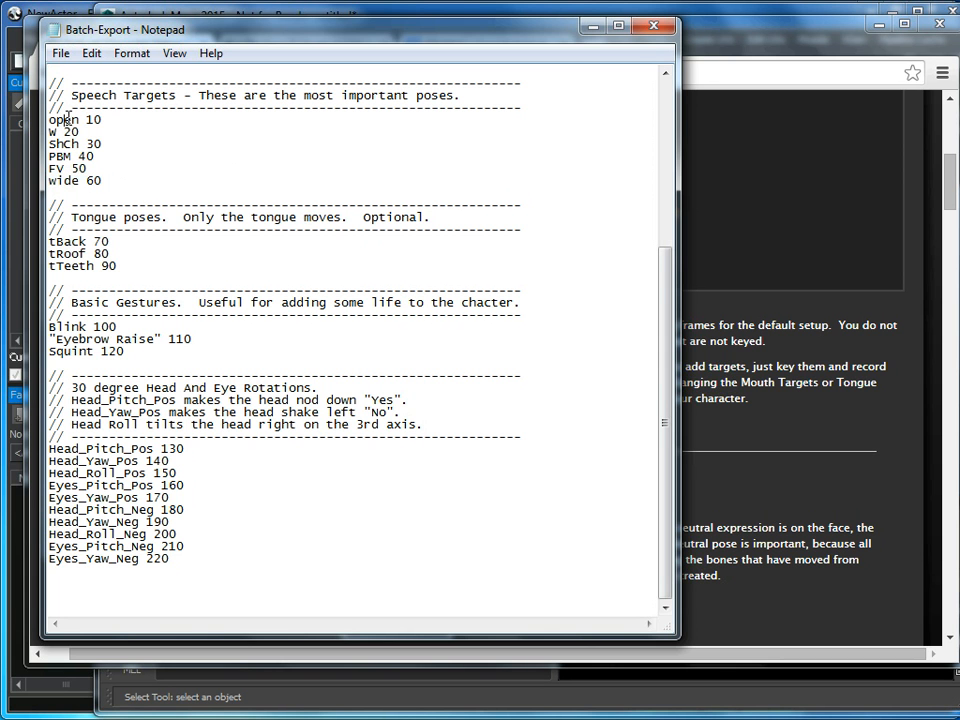
pyautogui.doubleClick(93, 119)
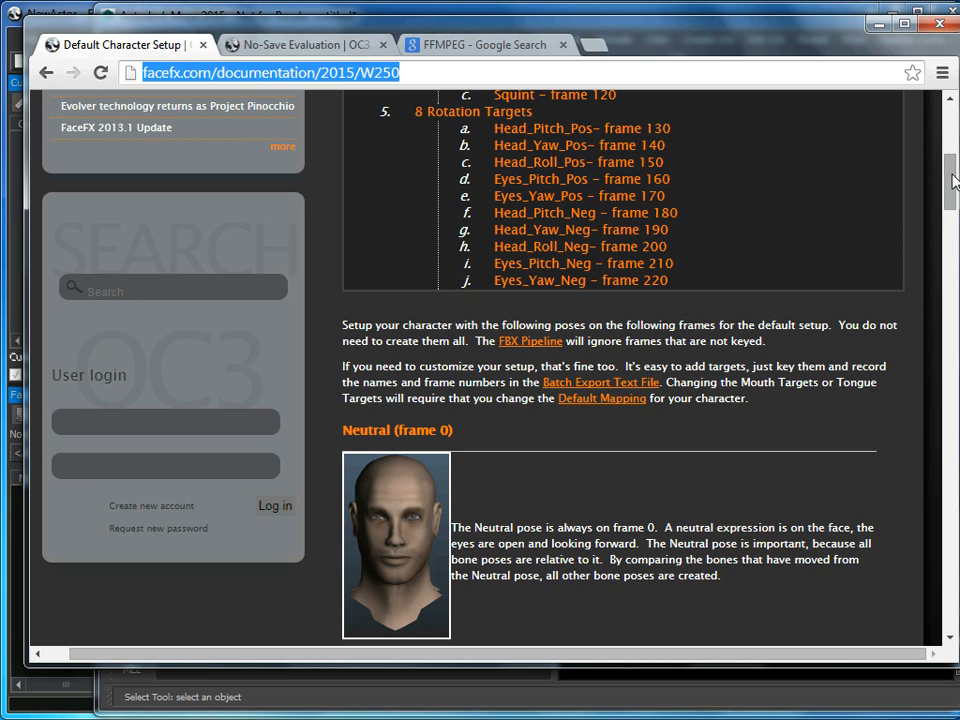
# - Scroll the setup guide to the 6 Mouth Targets section with open and W
pyautogui.scroll(-3)
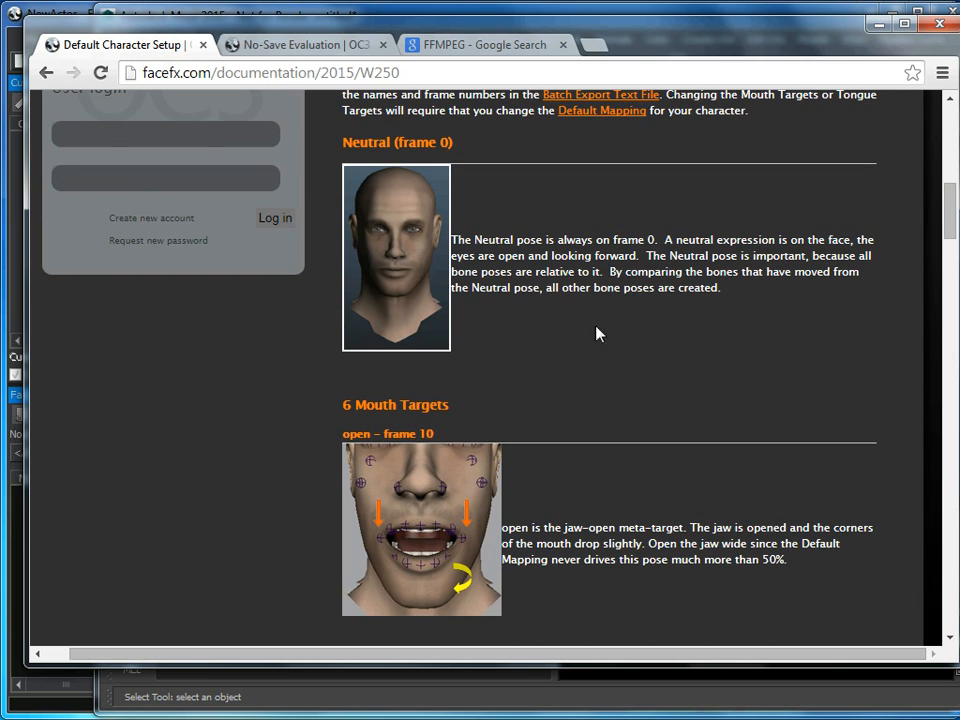
pyautogui.scroll(-3)
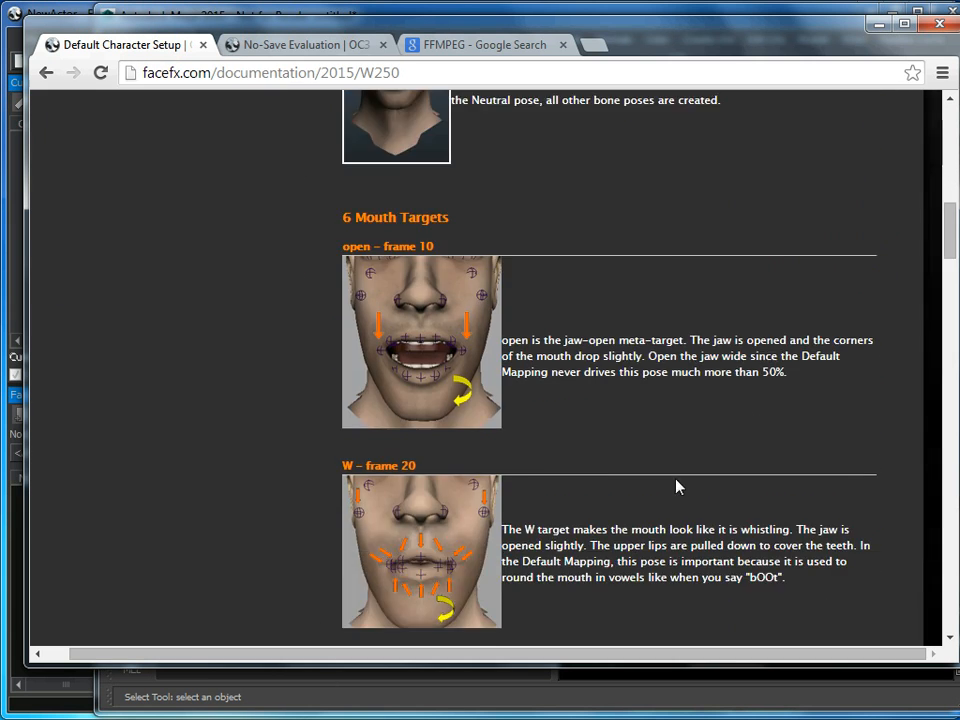
pyautogui.scroll(-3)
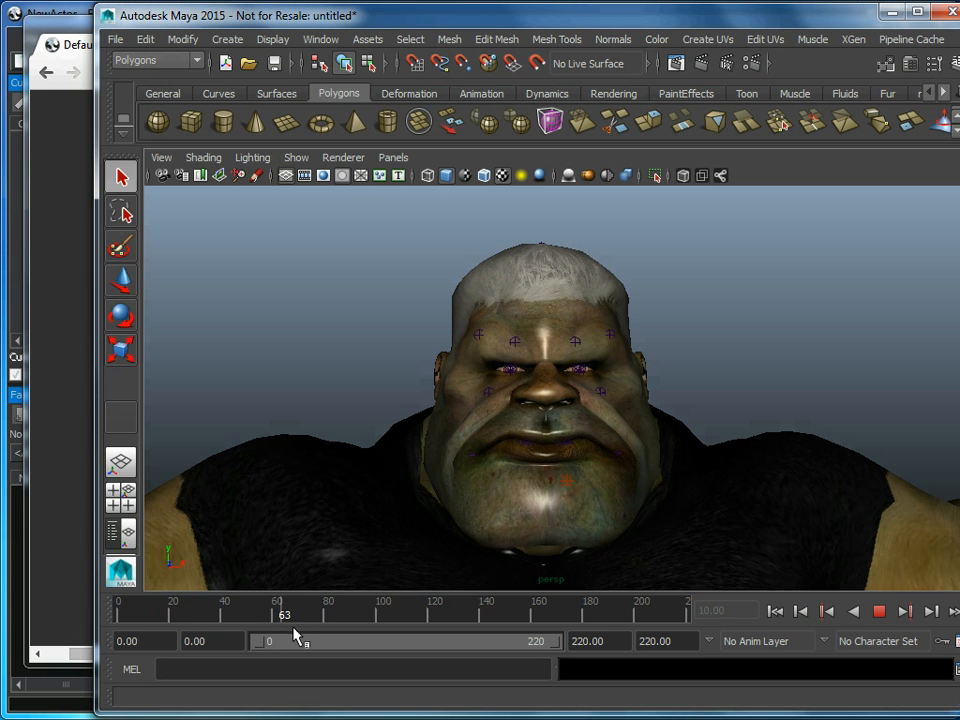
# - Scrub the Maya time slider through the keyed mouth poses to around frame 63
pyautogui.moveTo(283, 614); pyautogui.dragTo(510, 614)
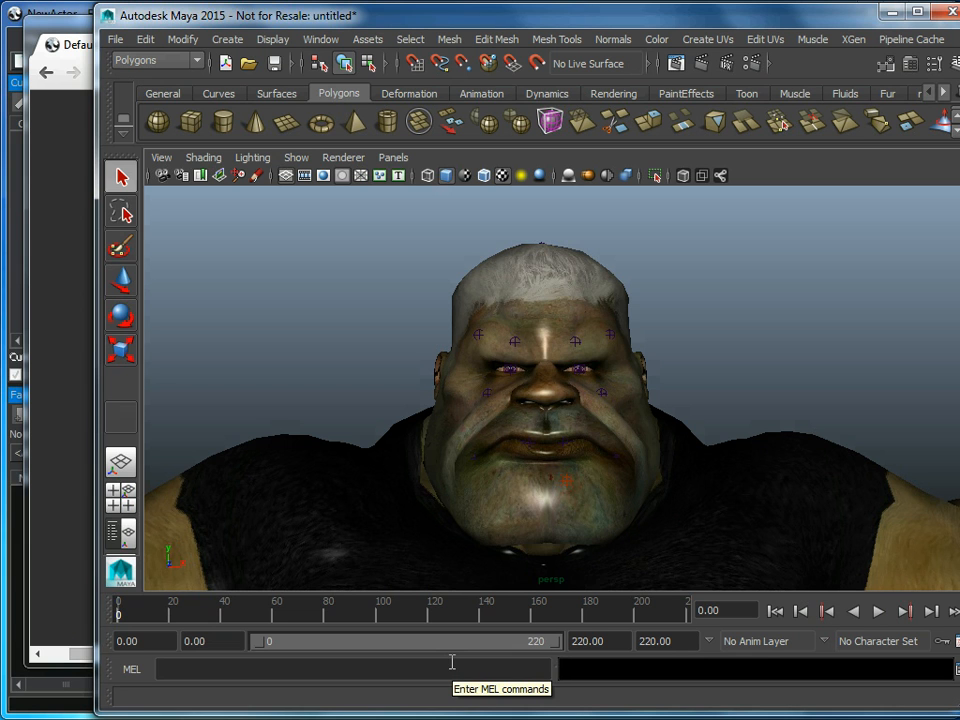
pyautogui.moveTo(480, 710)
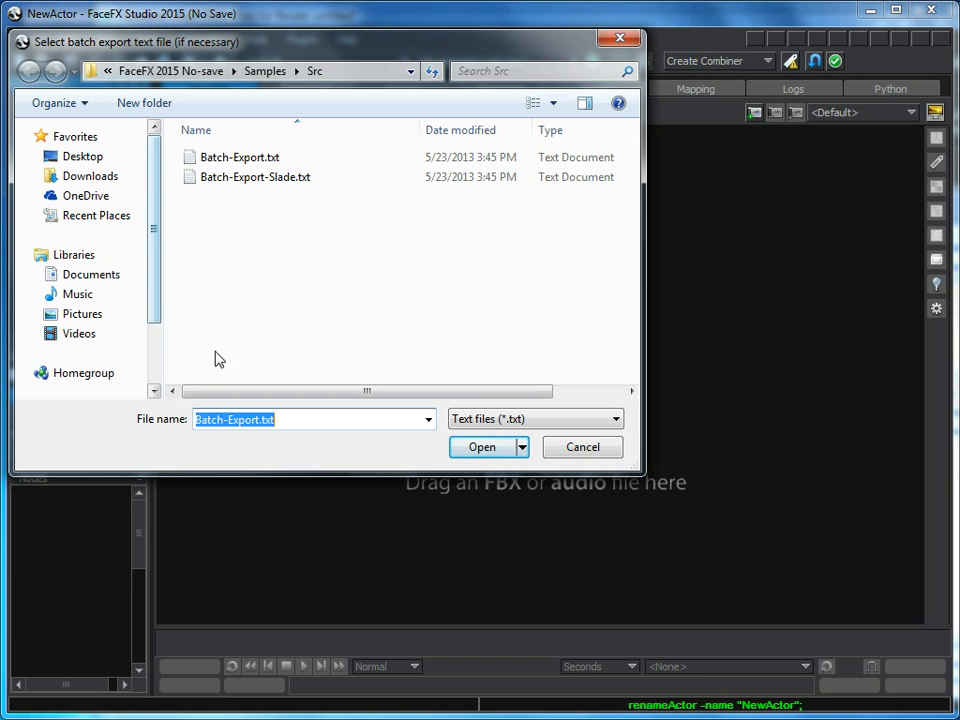
# - Select Batch-Export.txt from Samples\Src as the batch export file
pyautogui.click(240, 157)
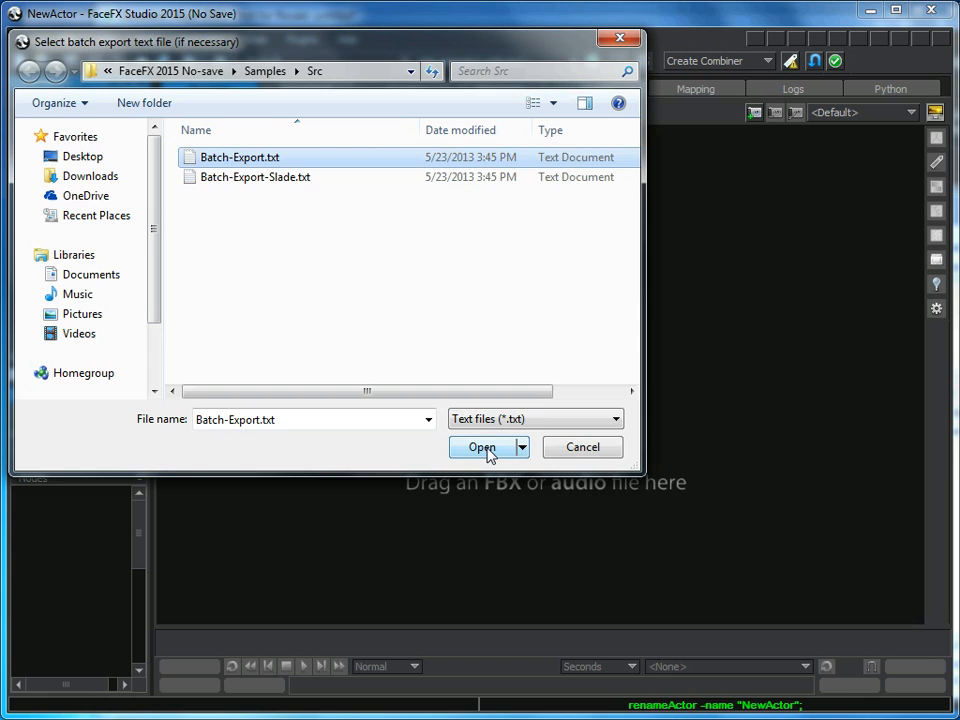
pyautogui.click(481, 447)
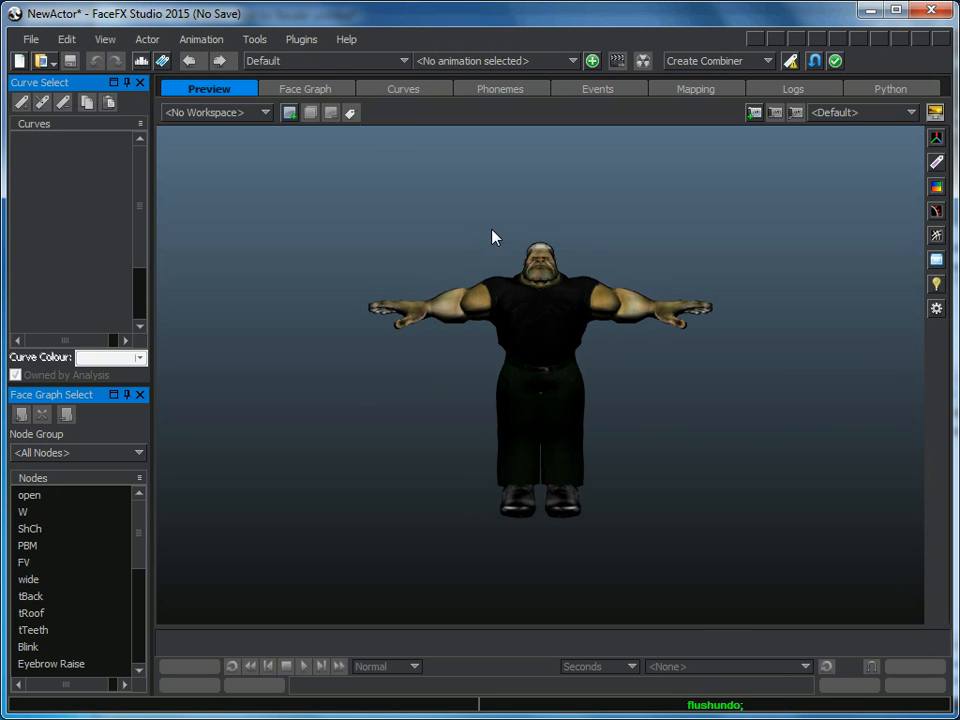
pyautogui.moveTo(513, 175)
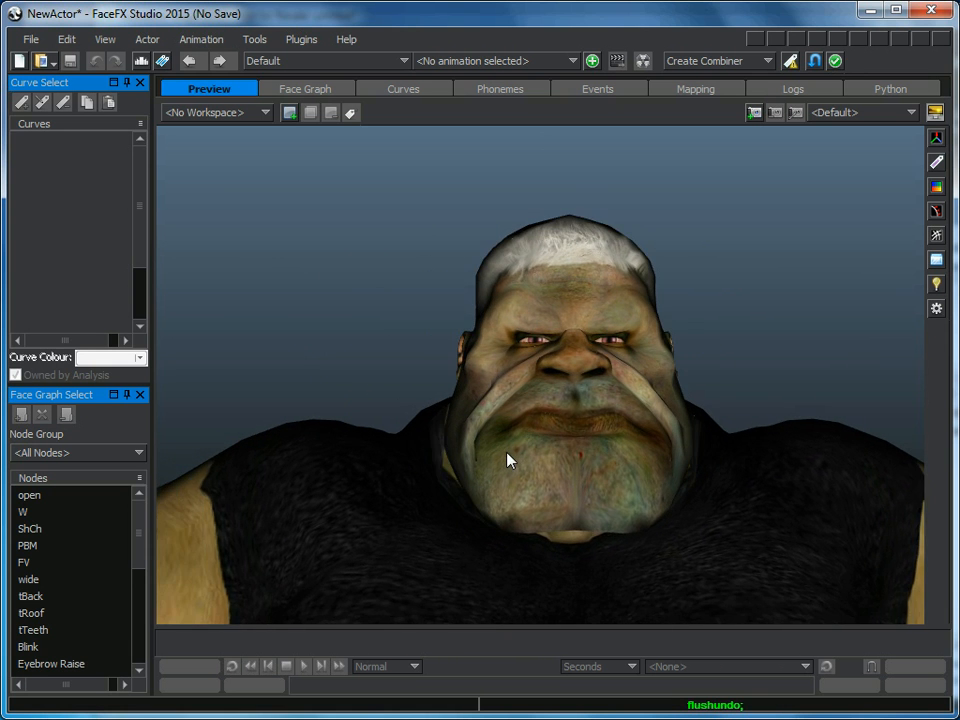
# - Create a camera named 'Head' from the close-up face view
pyautogui.click(754, 112)
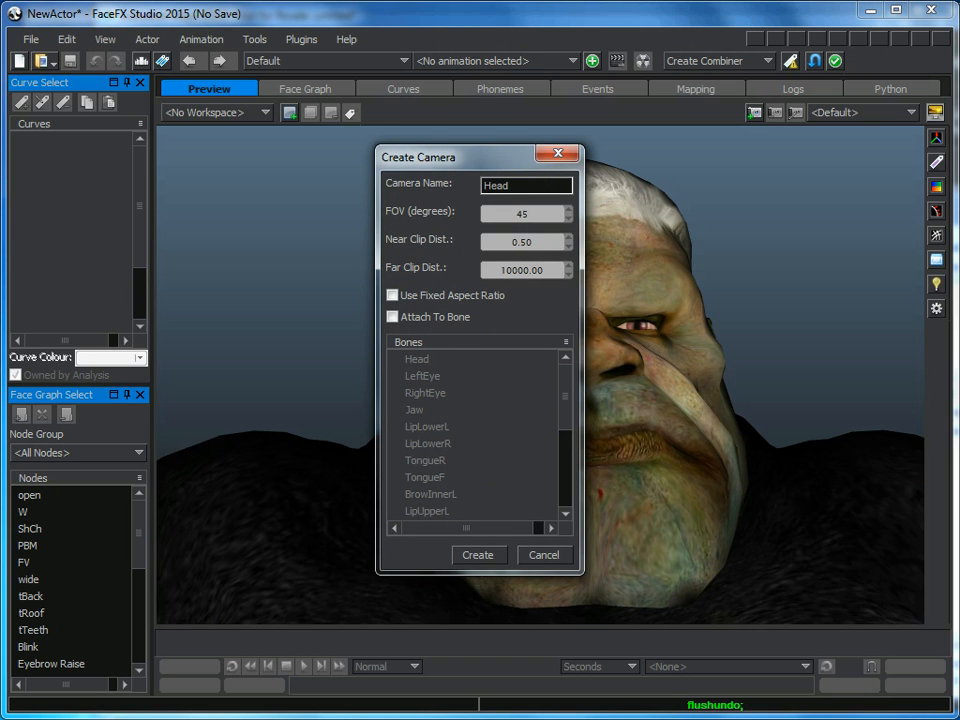
pyautogui.click(478, 555)
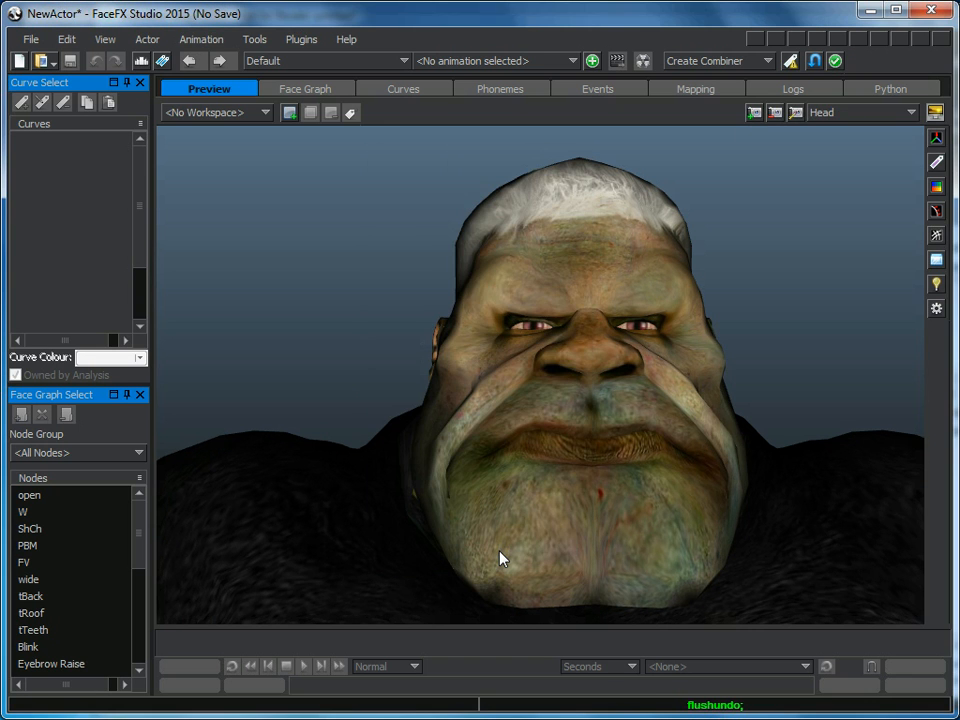
pyautogui.moveTo(54, 503)
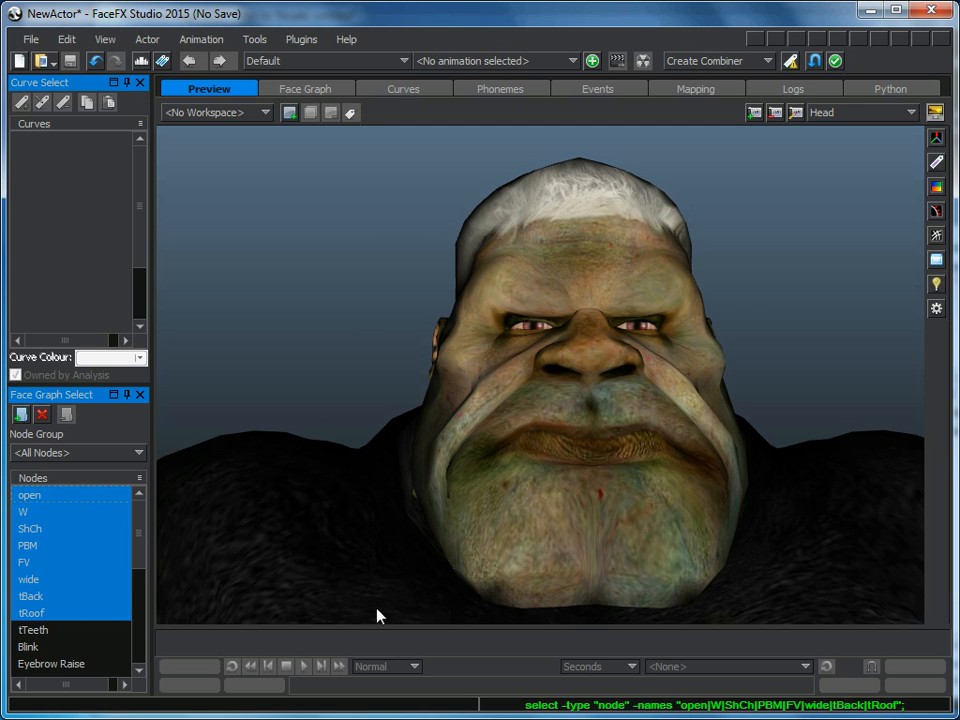
pyautogui.moveTo(240, 263)
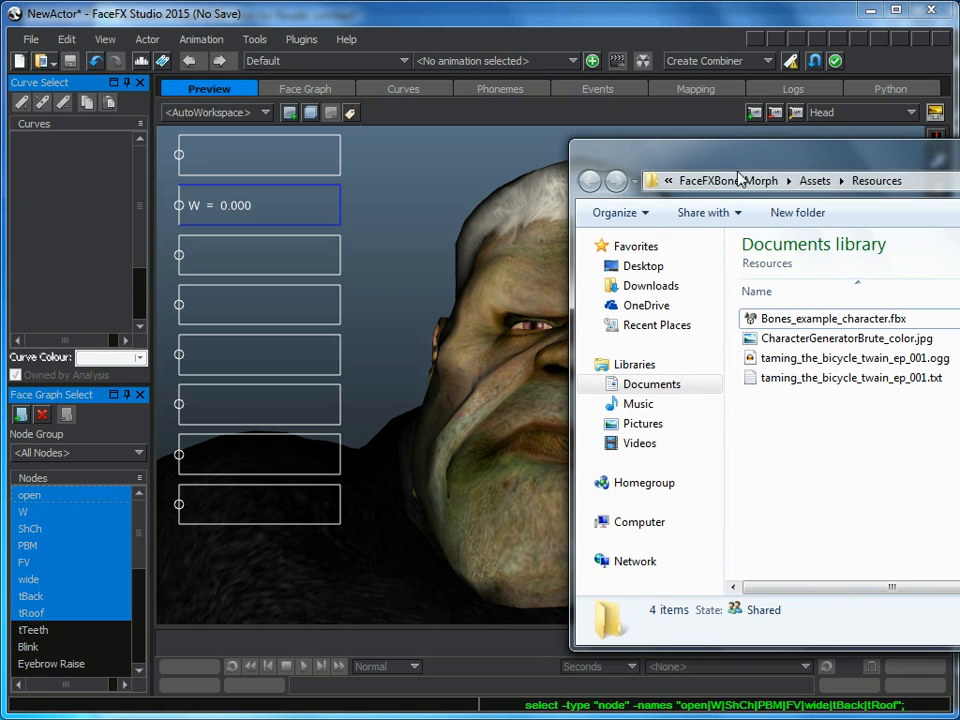
# - Load taming_the_bicycle_twain_ep_001.ogg to generate the lip-sync animation
pyautogui.click(854, 358)
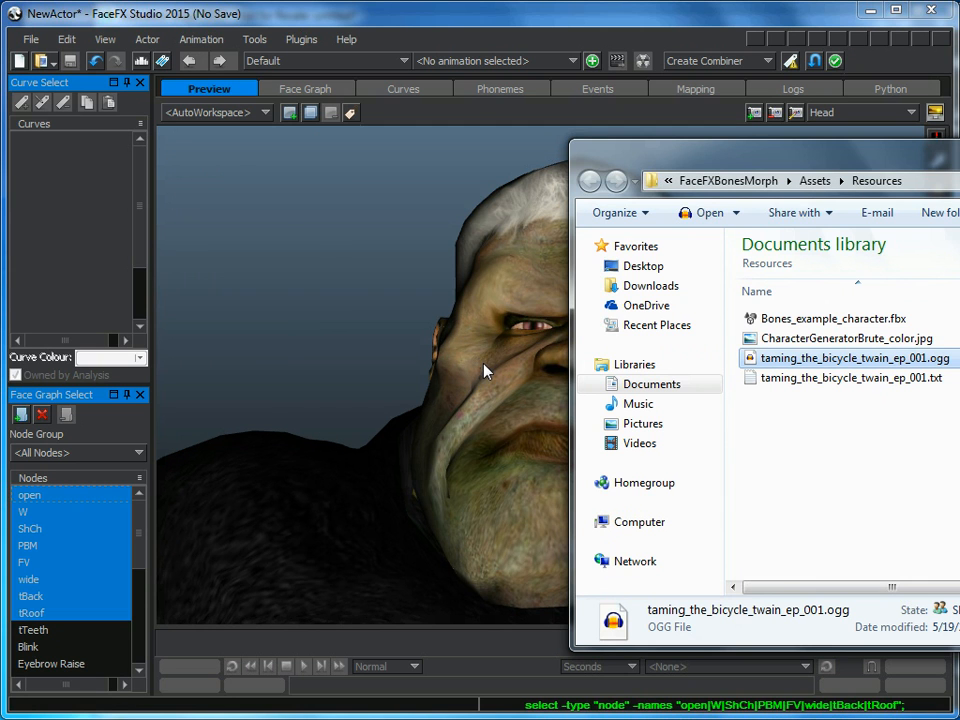
pyautogui.moveTo(848, 388)
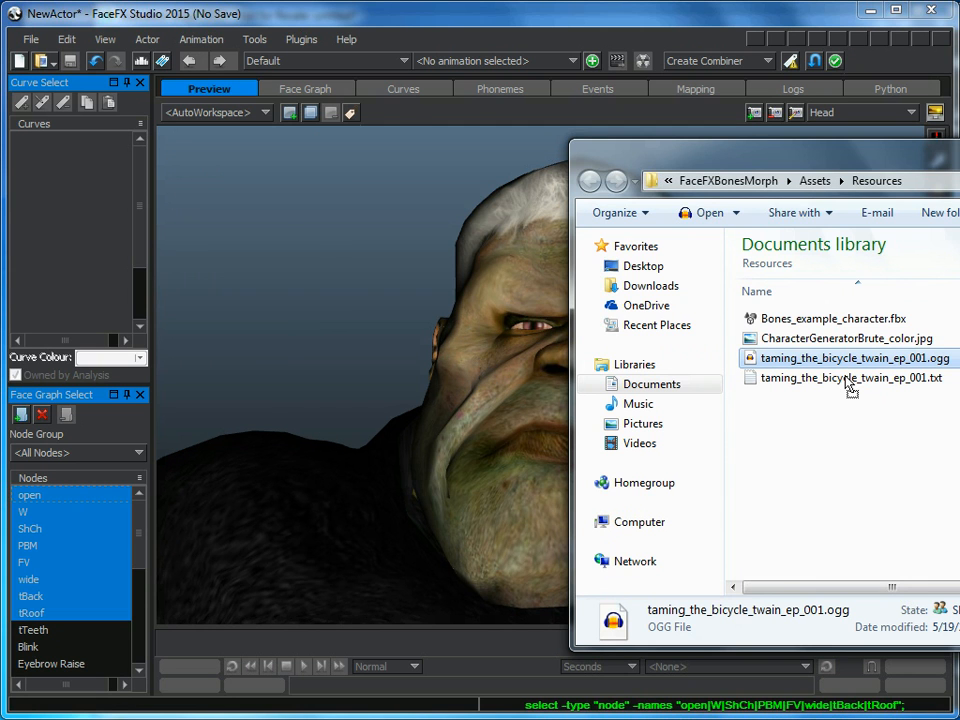
pyautogui.doubleClick(853, 358)
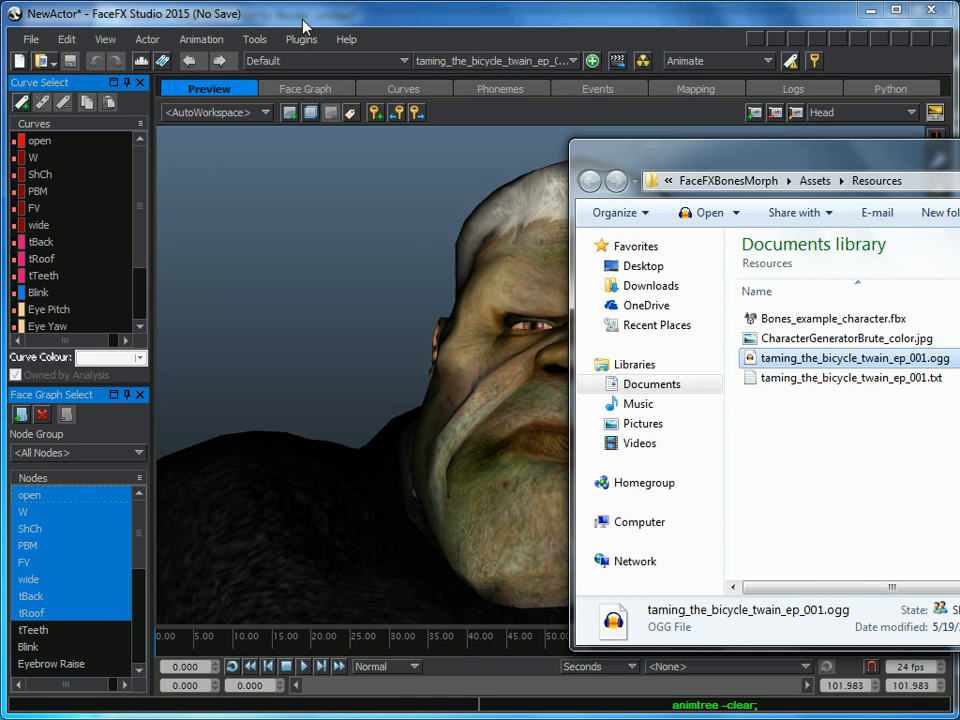
pyautogui.moveTo(370, 20)
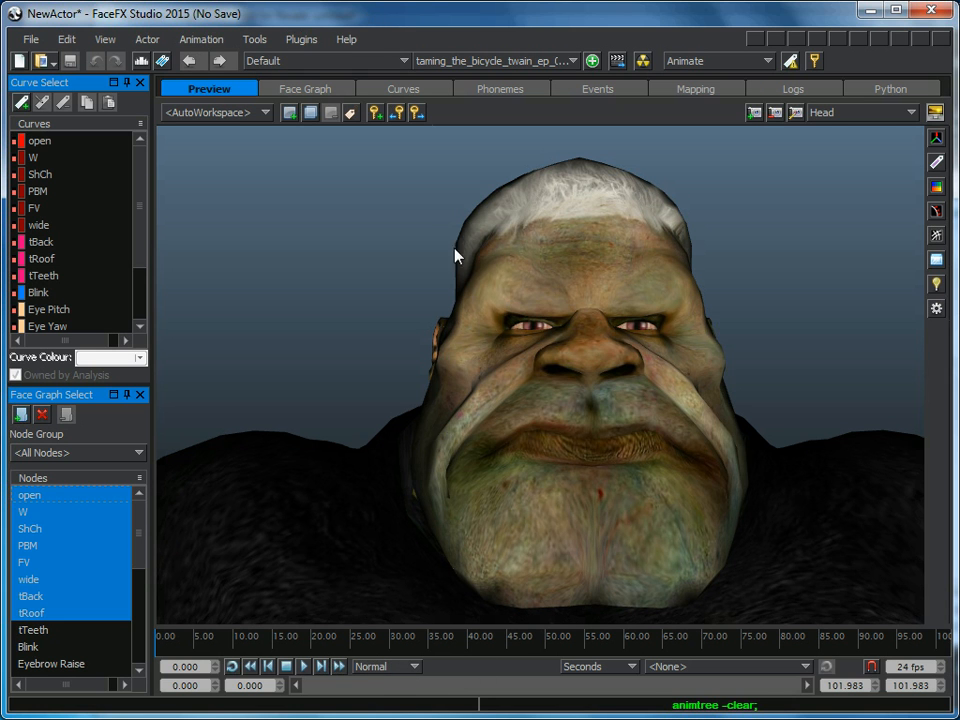
# - Check the Phonemes and Curves tabs, then return to the face Preview near 8.6 s
pyautogui.click(501, 89)
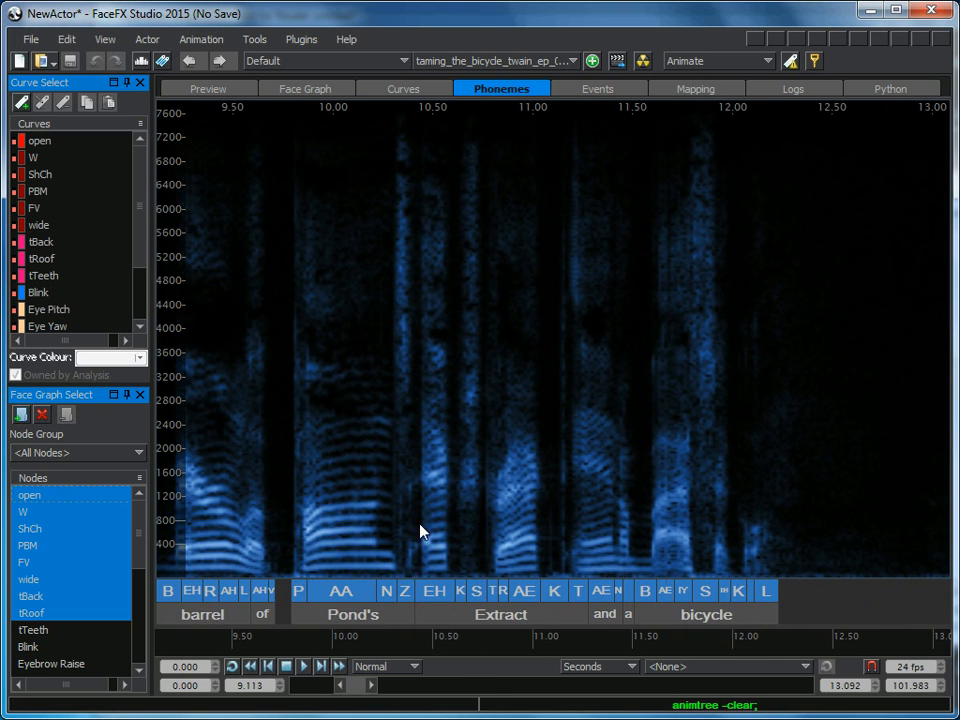
pyautogui.moveTo(470, 628)
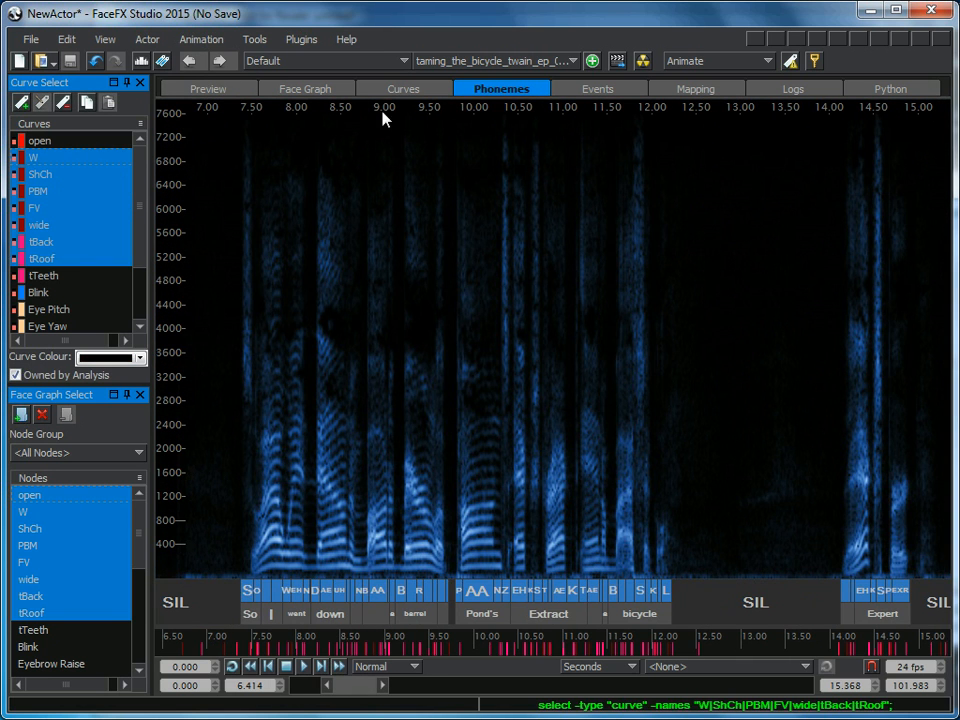
pyautogui.click(403, 88)
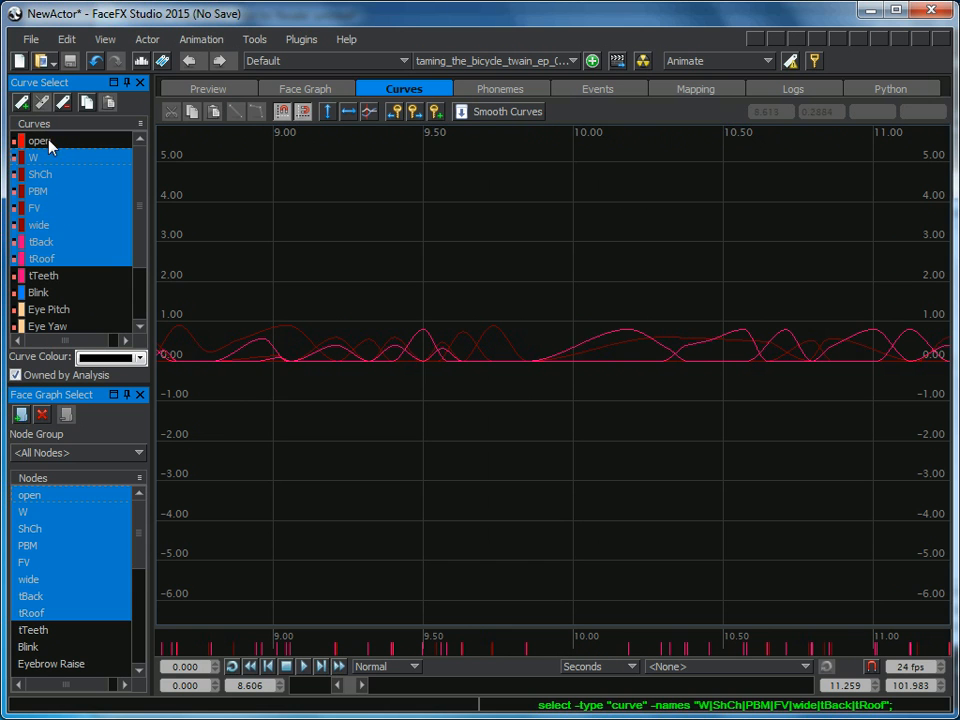
pyautogui.moveTo(293, 153)
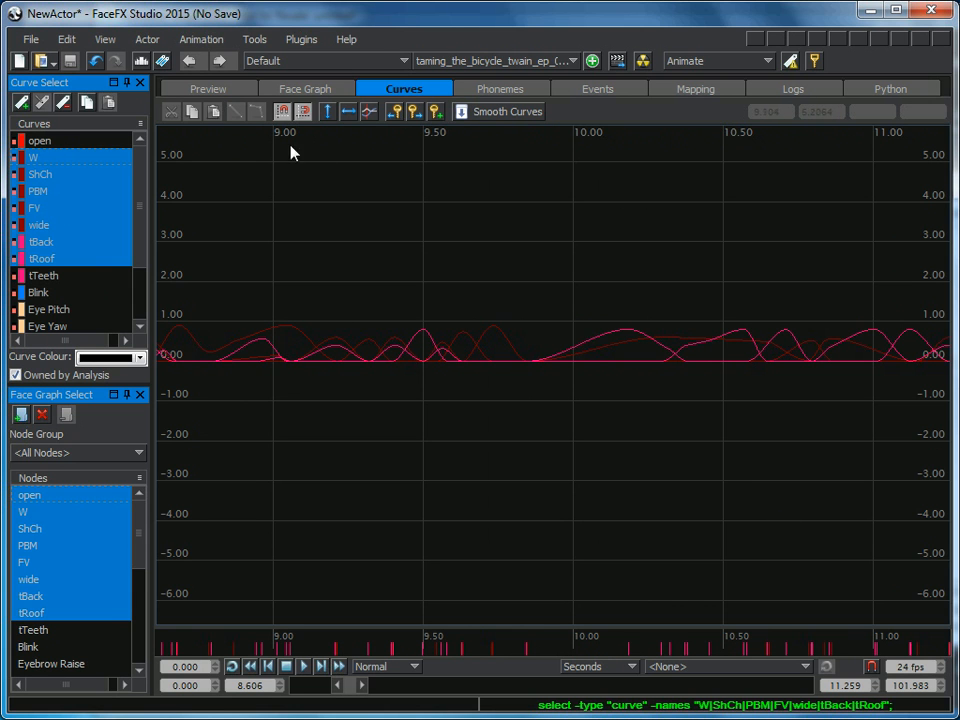
pyautogui.click(208, 89)
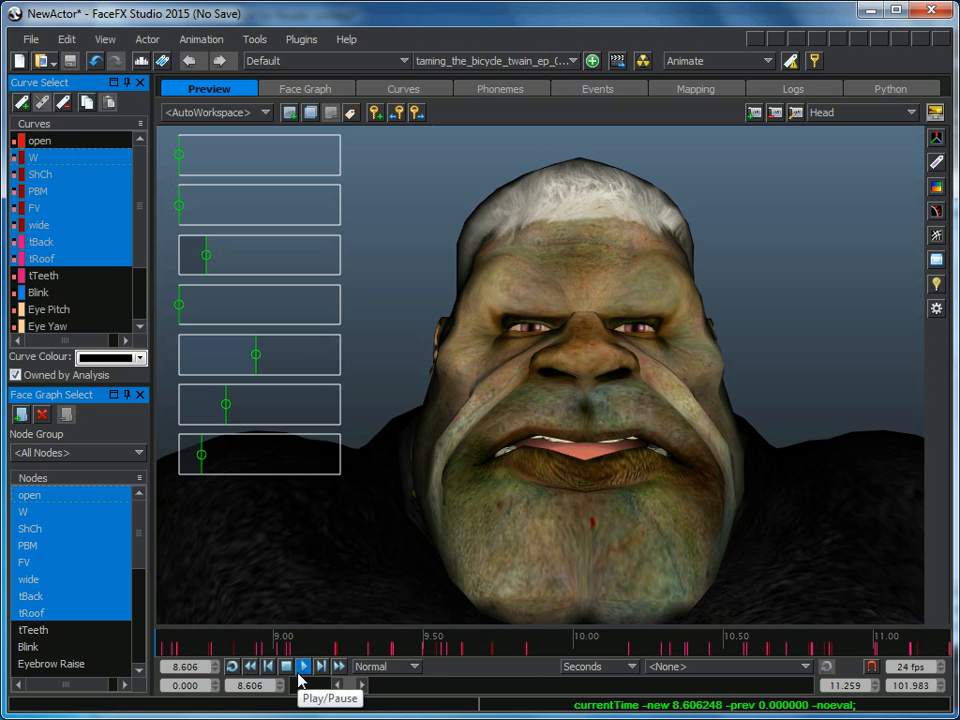
pyautogui.click(303, 666)
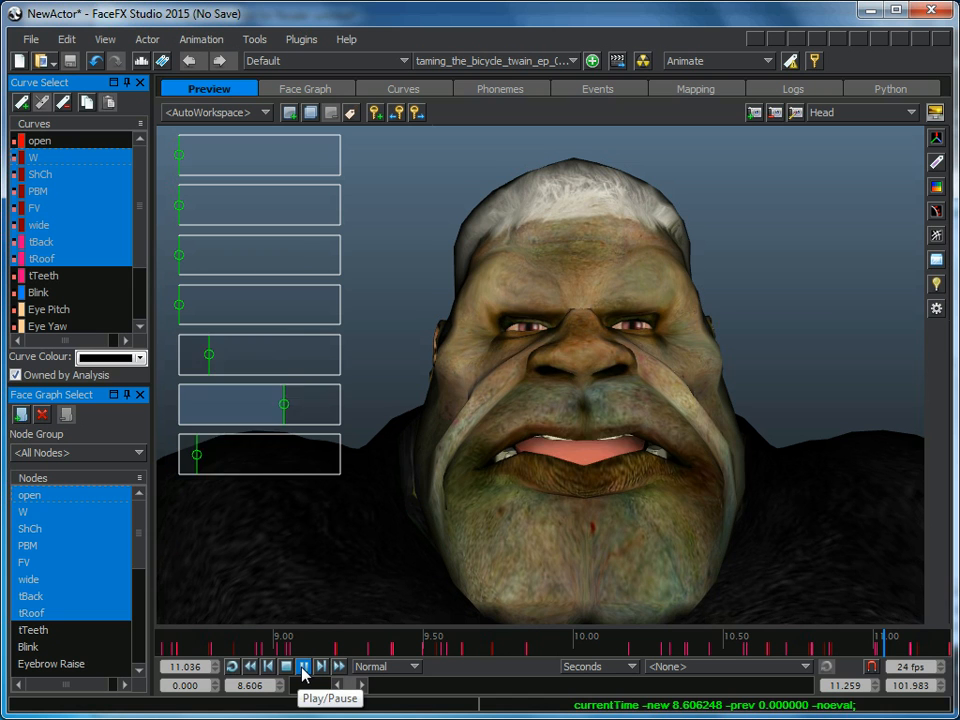
pyautogui.click(303, 666)
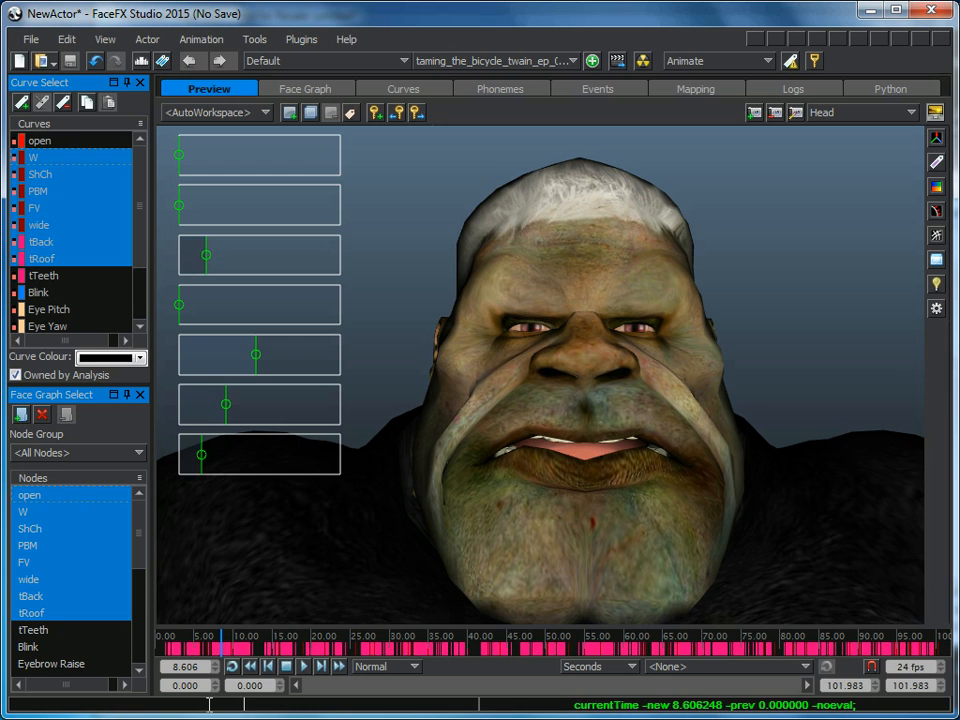
# - Run 'exec -f render.py' and point FaceFX to ffmpeg.exe in My Documents
pyautogui.write('exec -f ren')
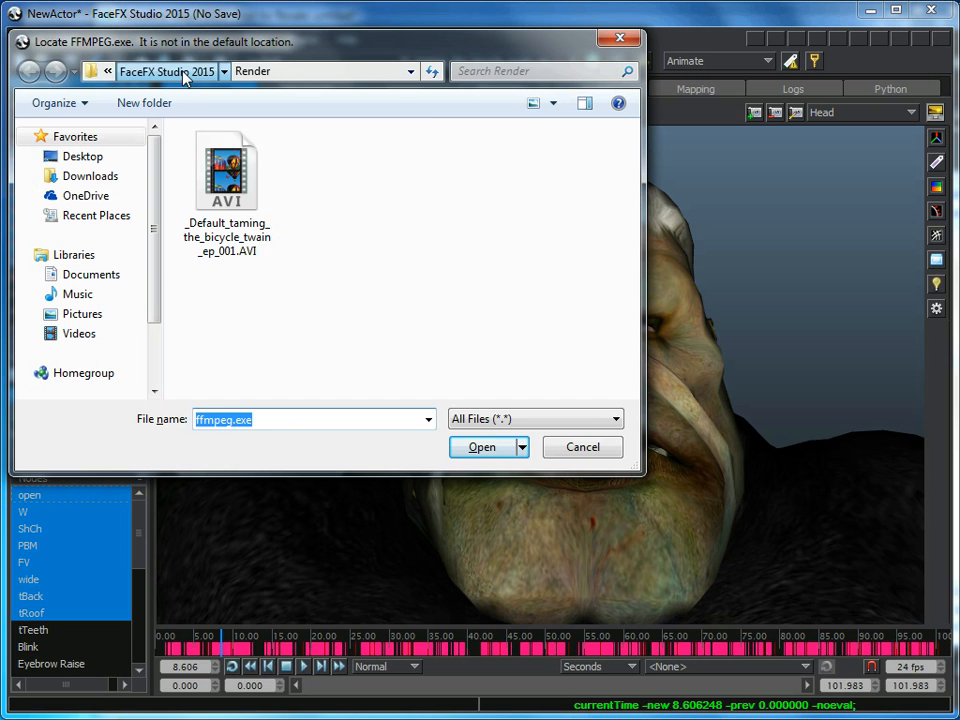
pyautogui.click(29, 71)
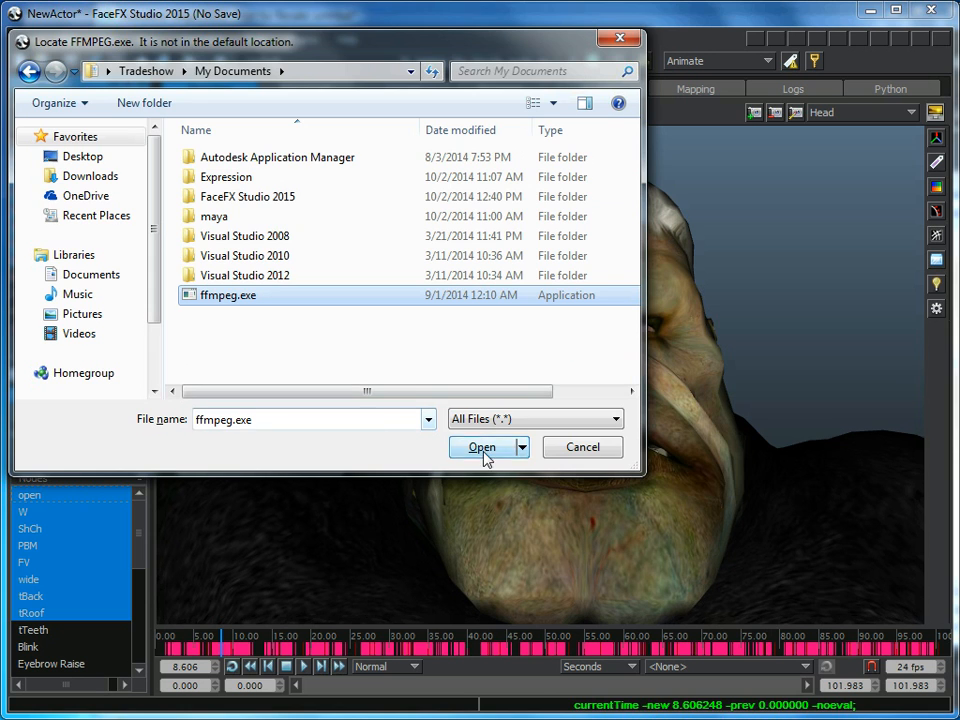
pyautogui.click(481, 447)
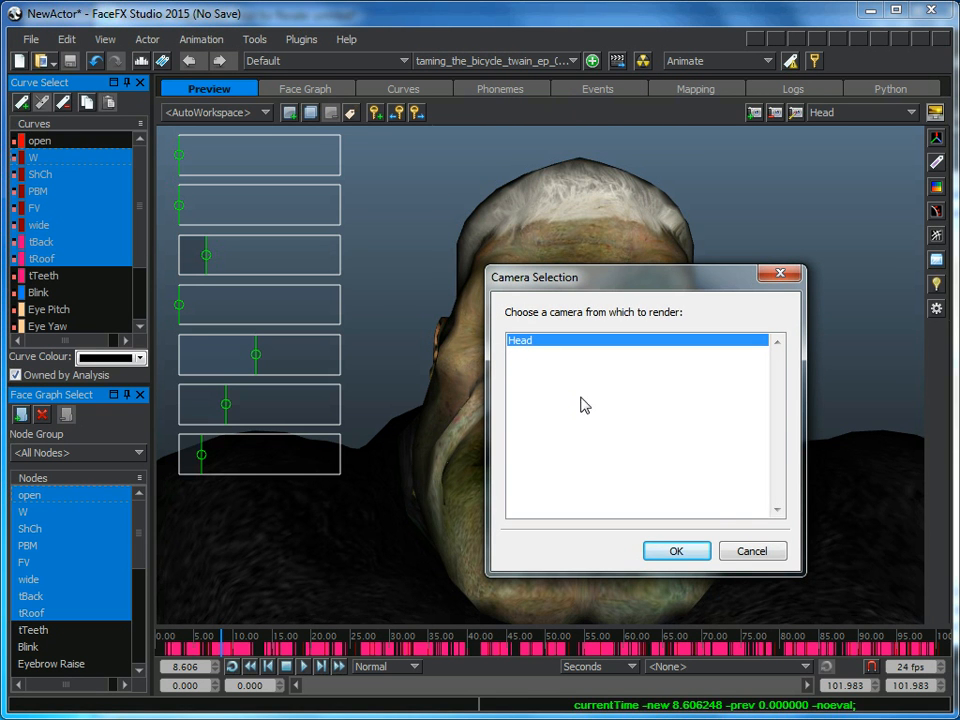
pyautogui.click(676, 551)
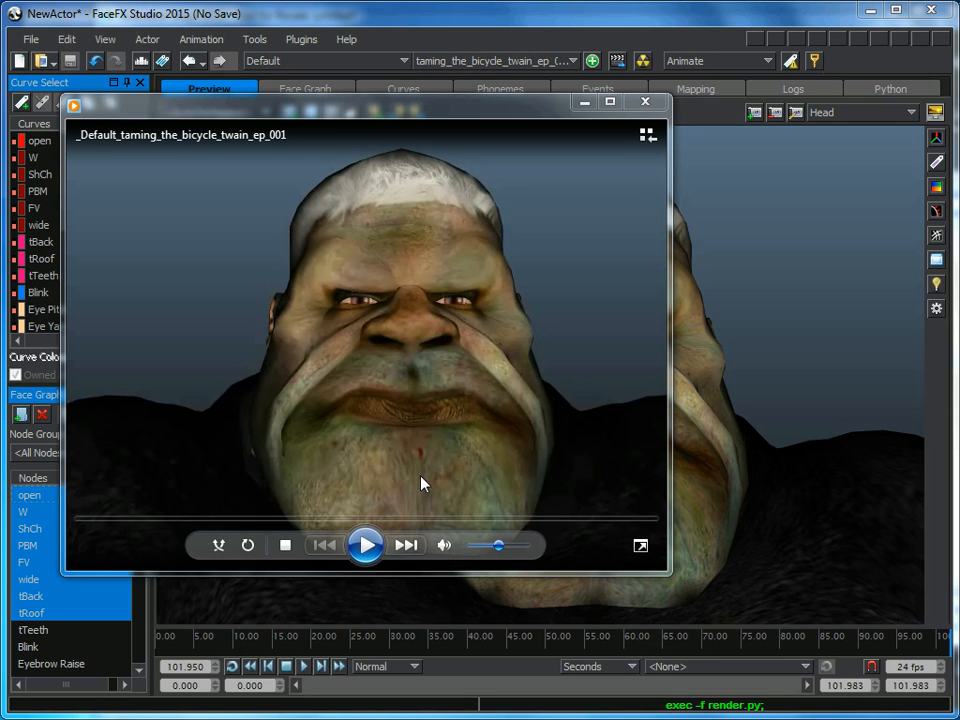
pyautogui.moveTo(395, 456)
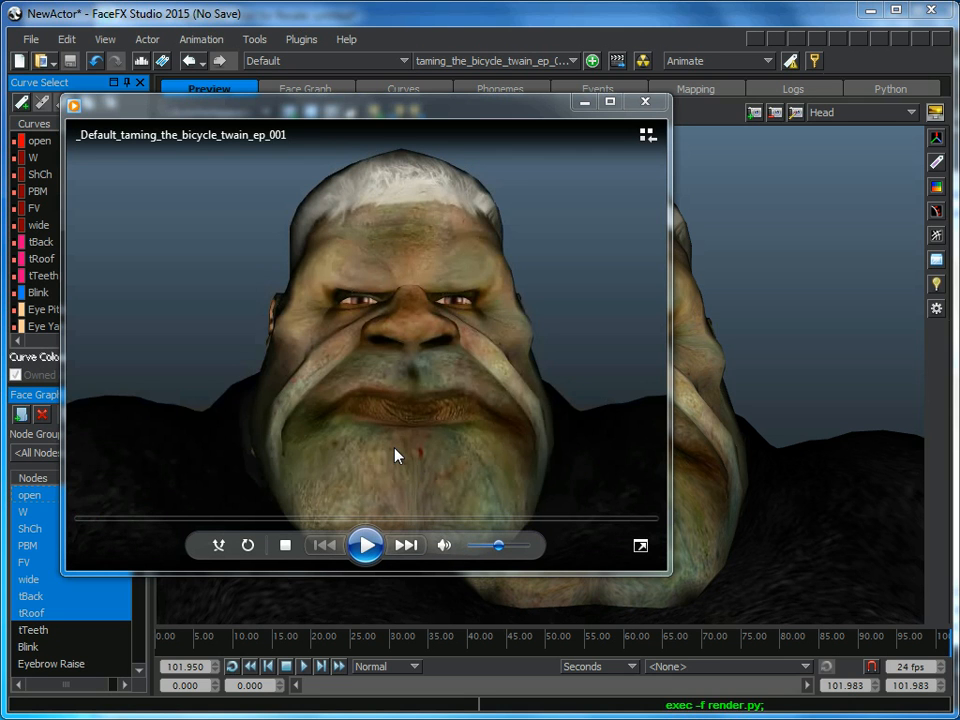
pyautogui.moveTo(363, 431)
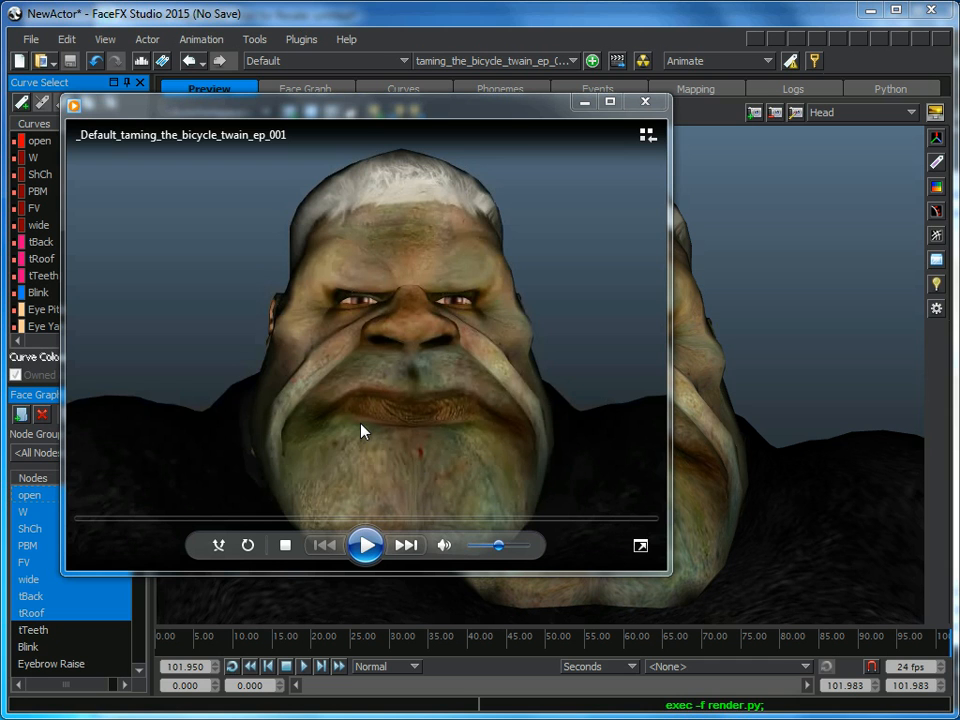
pyautogui.moveTo(366, 545)
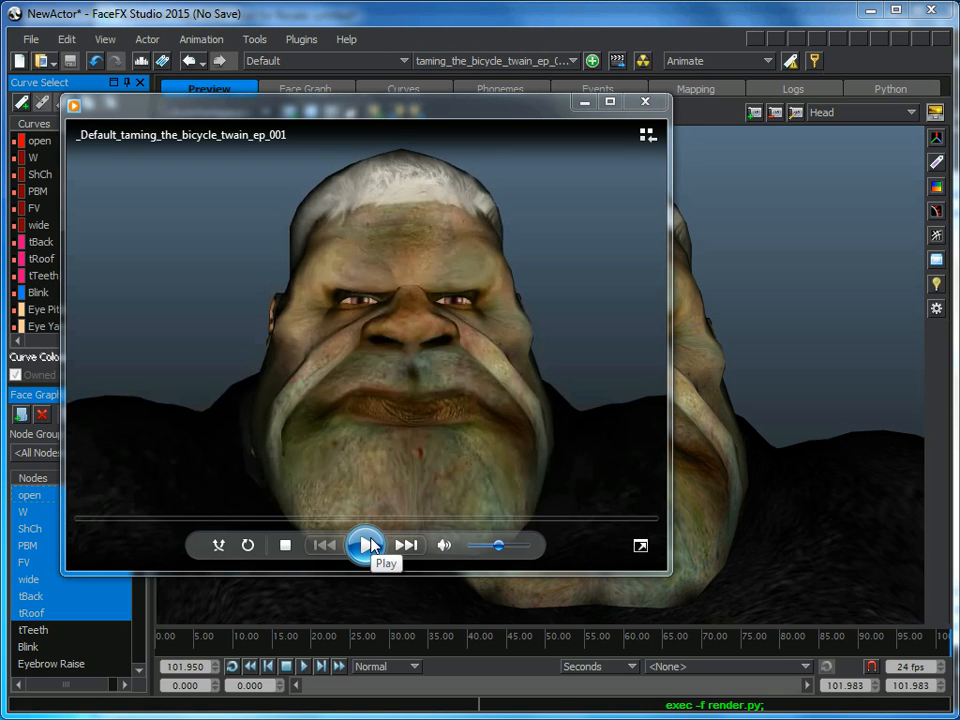
# - Play the _Default_taming_the_bicycle_twain_ep_001 movie and pause it at 00:08
pyautogui.click(366, 545)
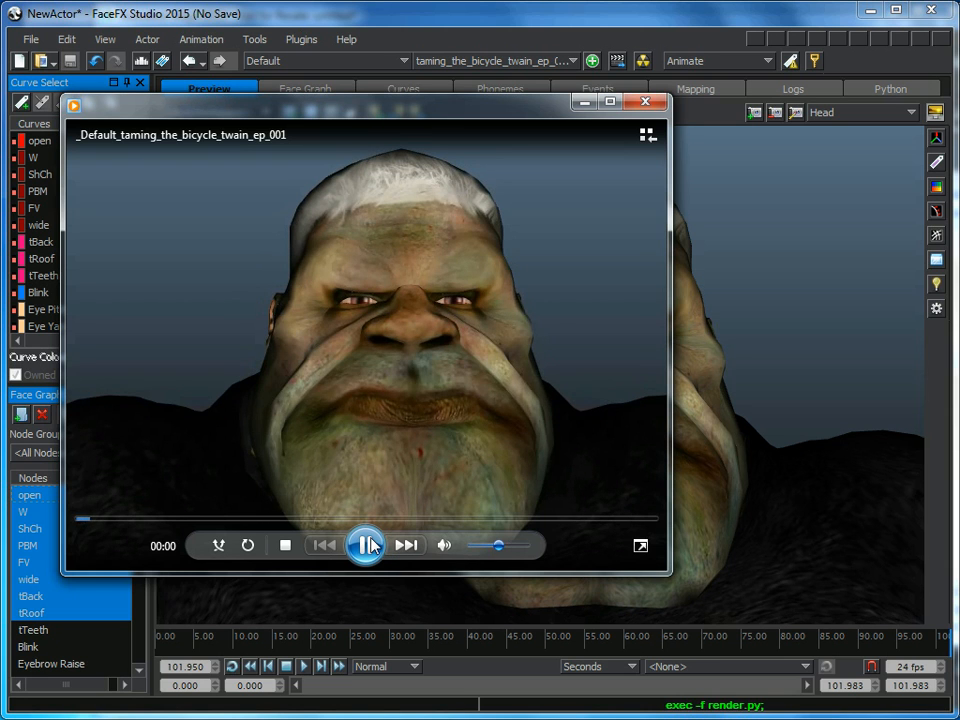
pyautogui.click(365, 545)
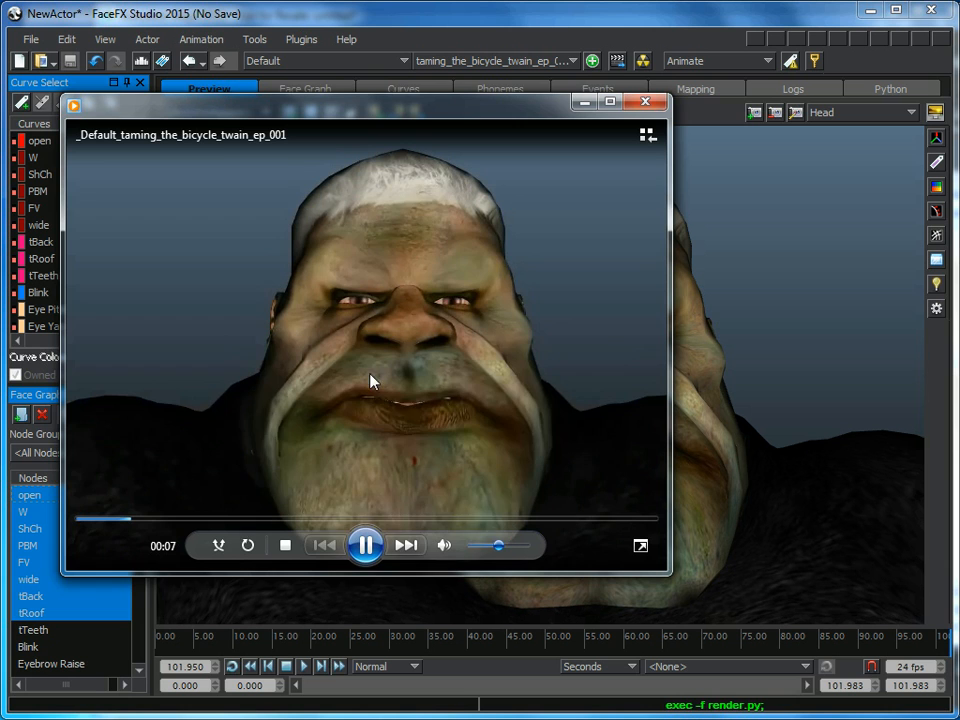
pyautogui.click(365, 545)
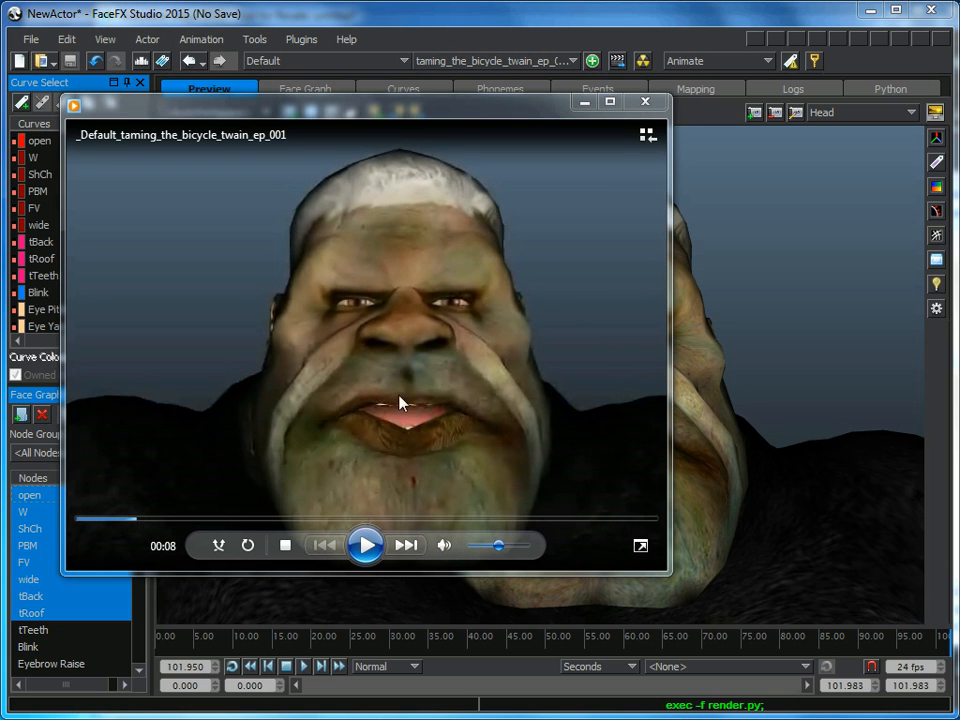
pyautogui.moveTo(445, 474)
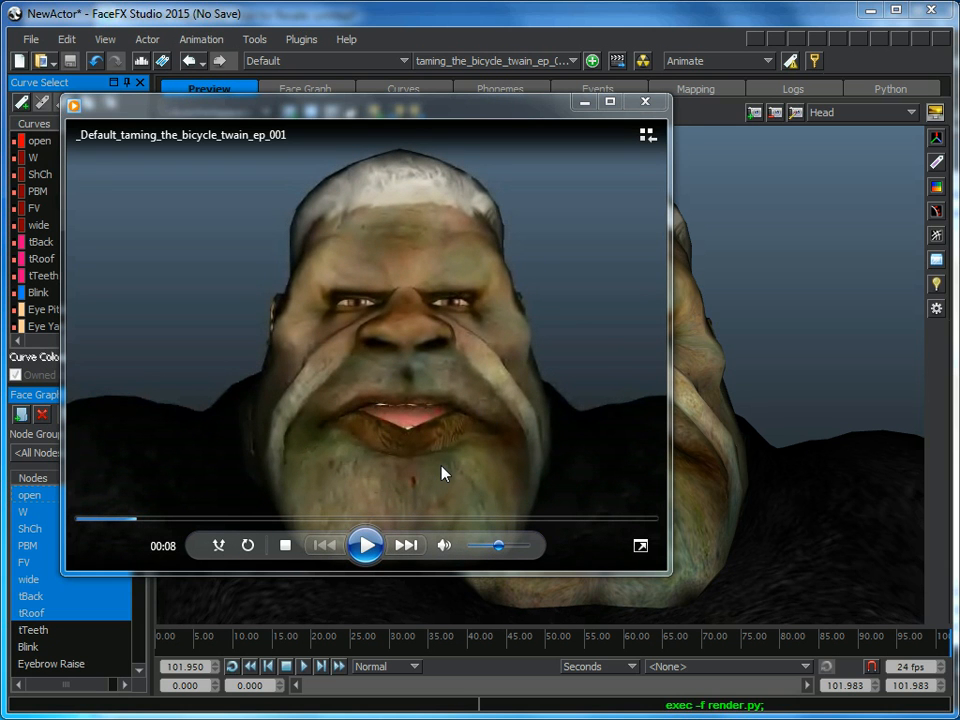